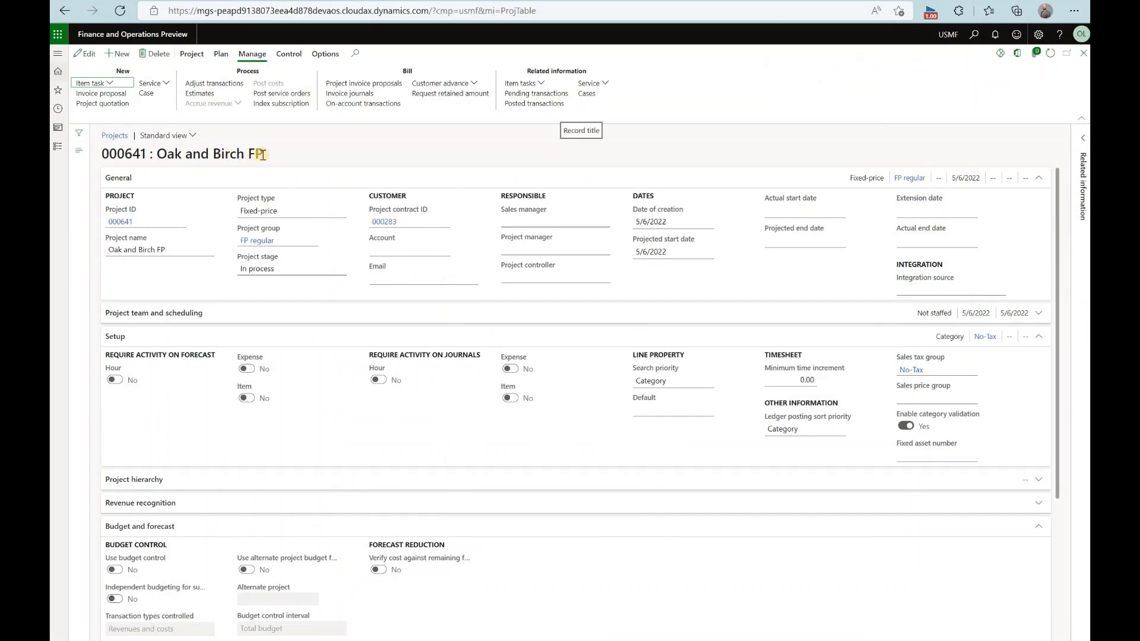
- From the Oak and Birch TM project record, follow the link to project contract 000283
click(291, 210)
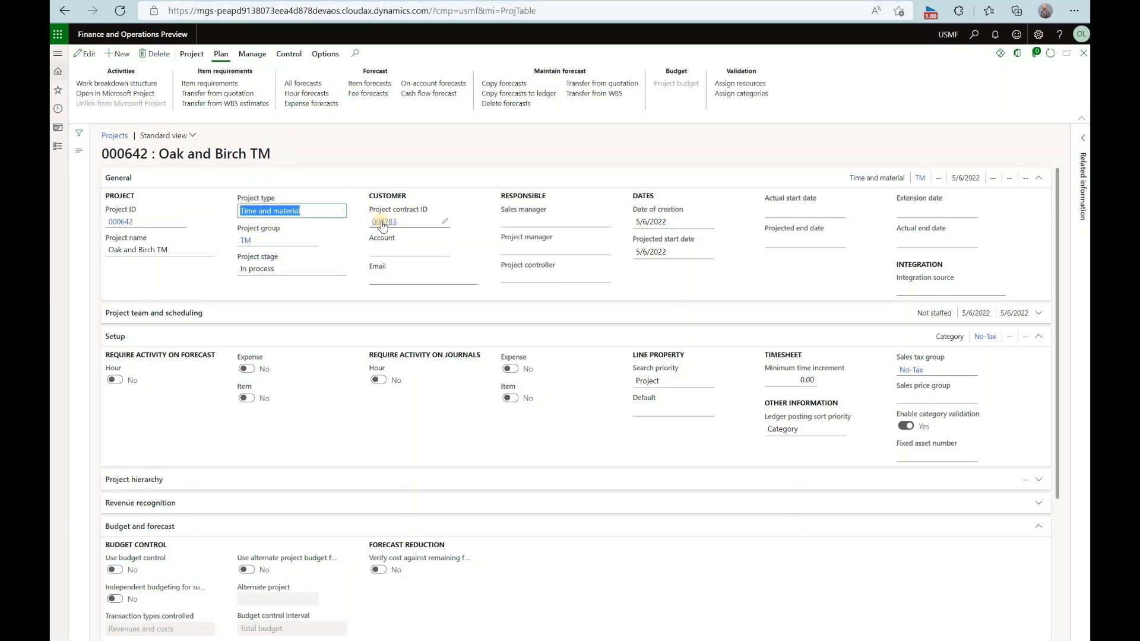
click(384, 222)
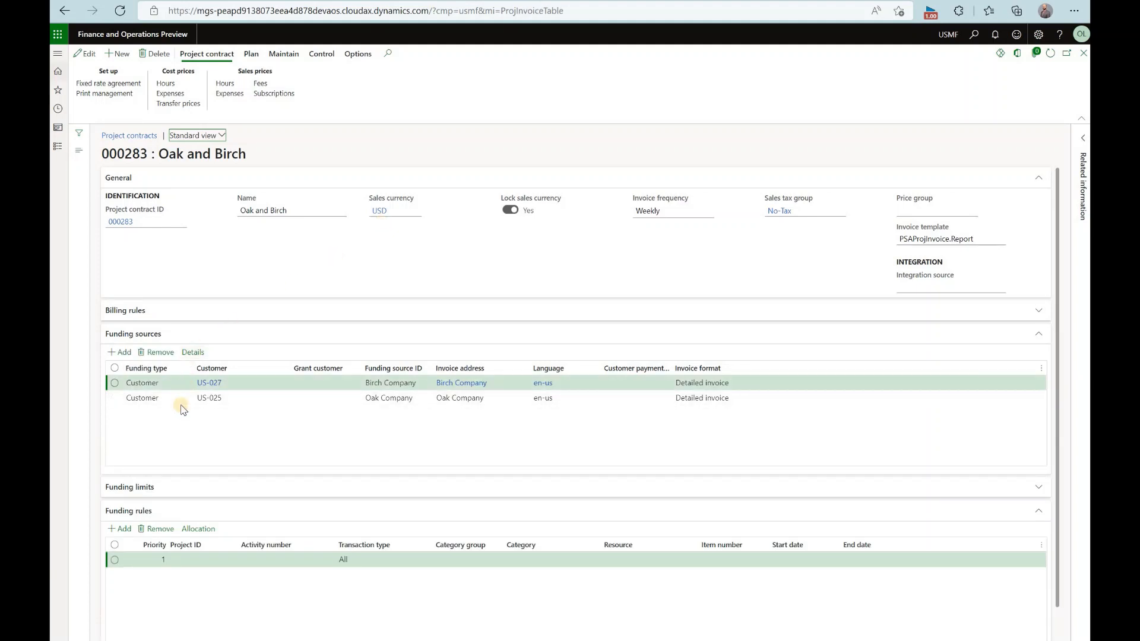
mouse_move(235, 412)
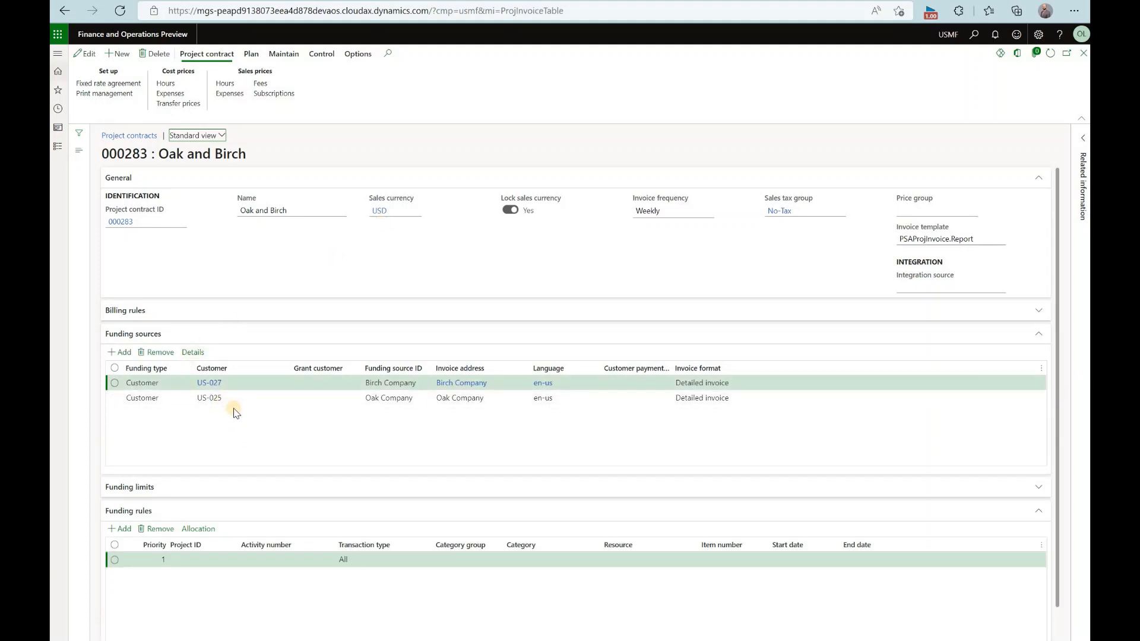
scroll(down, 3)
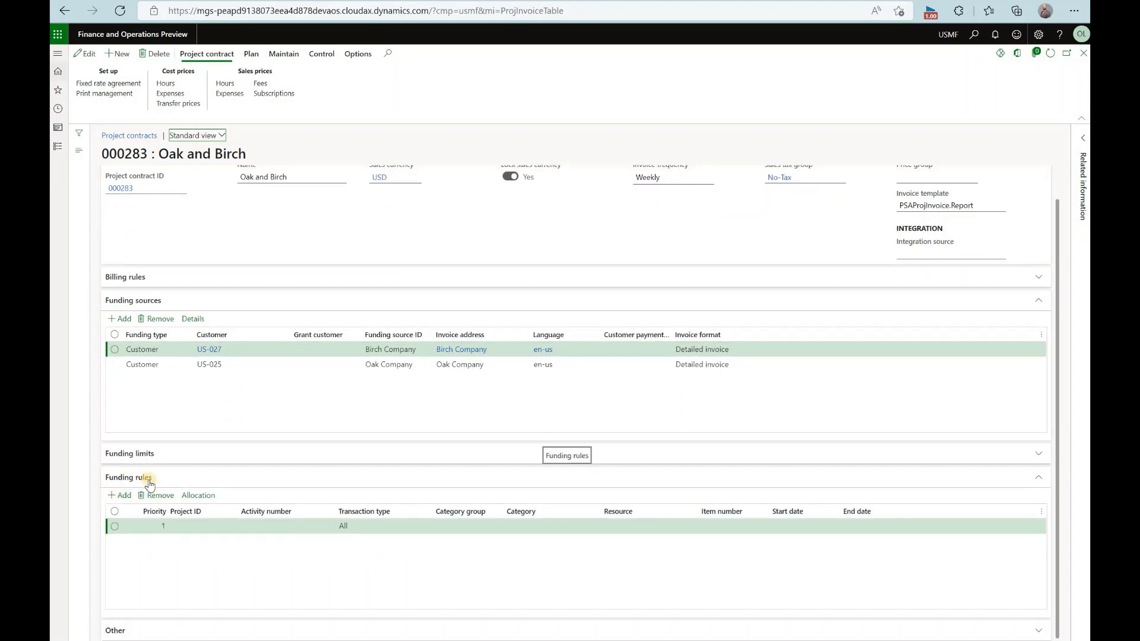
click(199, 495)
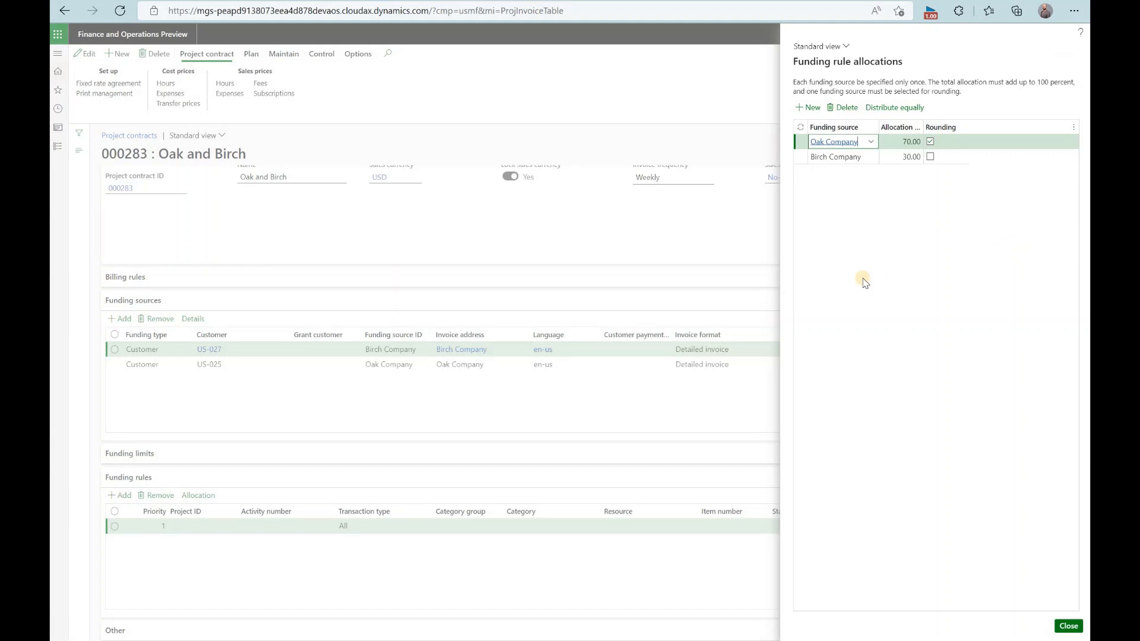
mouse_move(1031, 638)
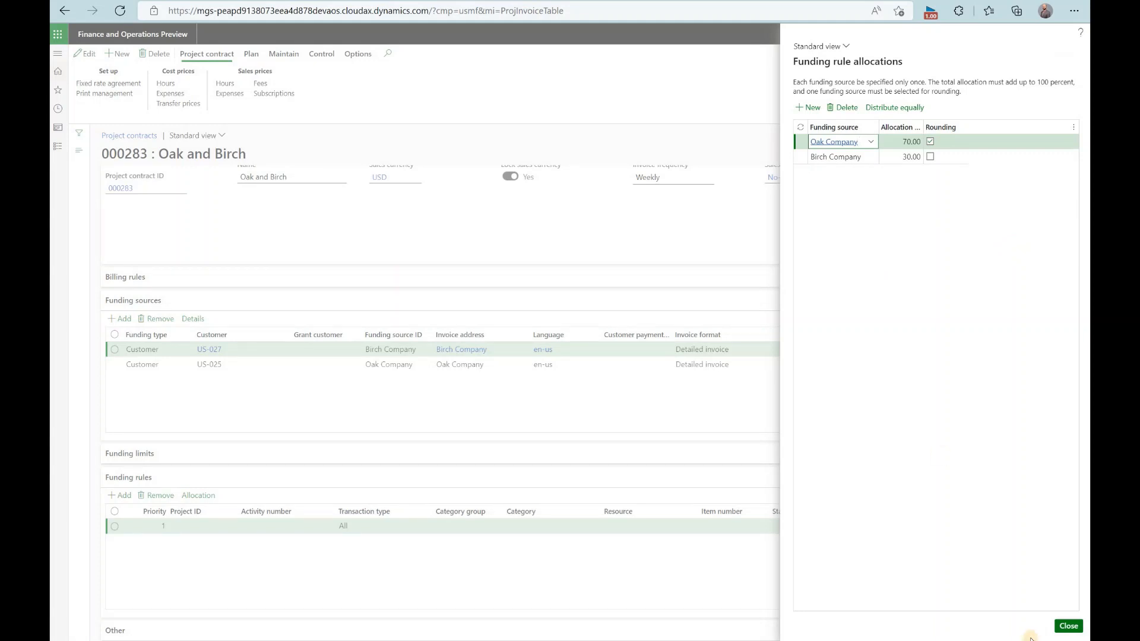
click(1068, 626)
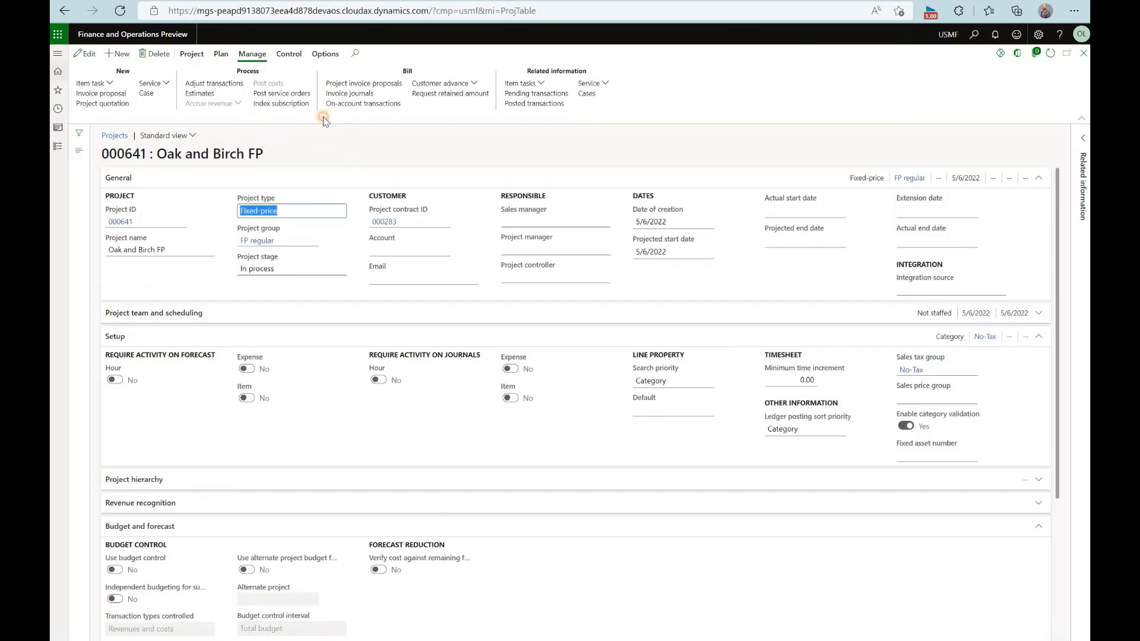
- Return to project 000642 Oak and Birch TM and head toward Feature management
click(221, 53)
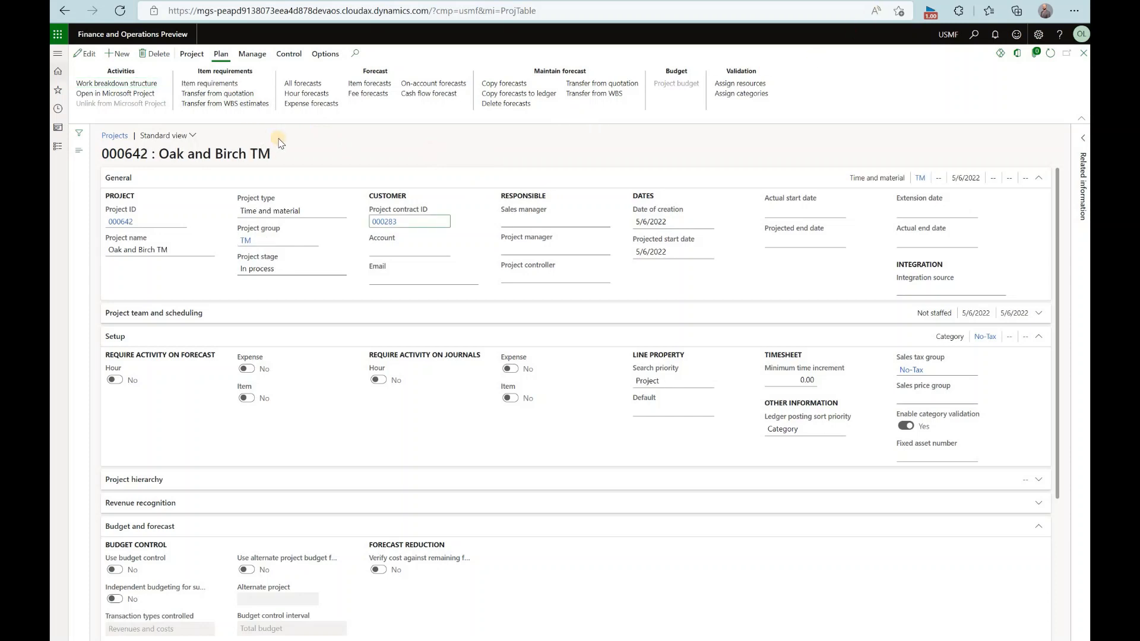
mouse_move(349, 153)
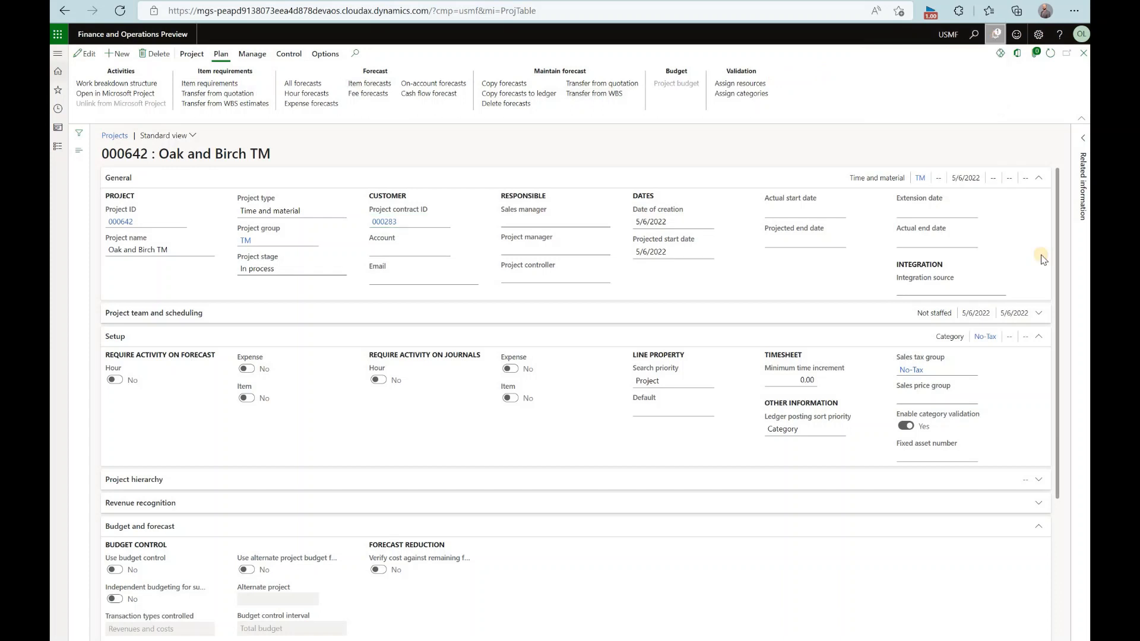
click(996, 34)
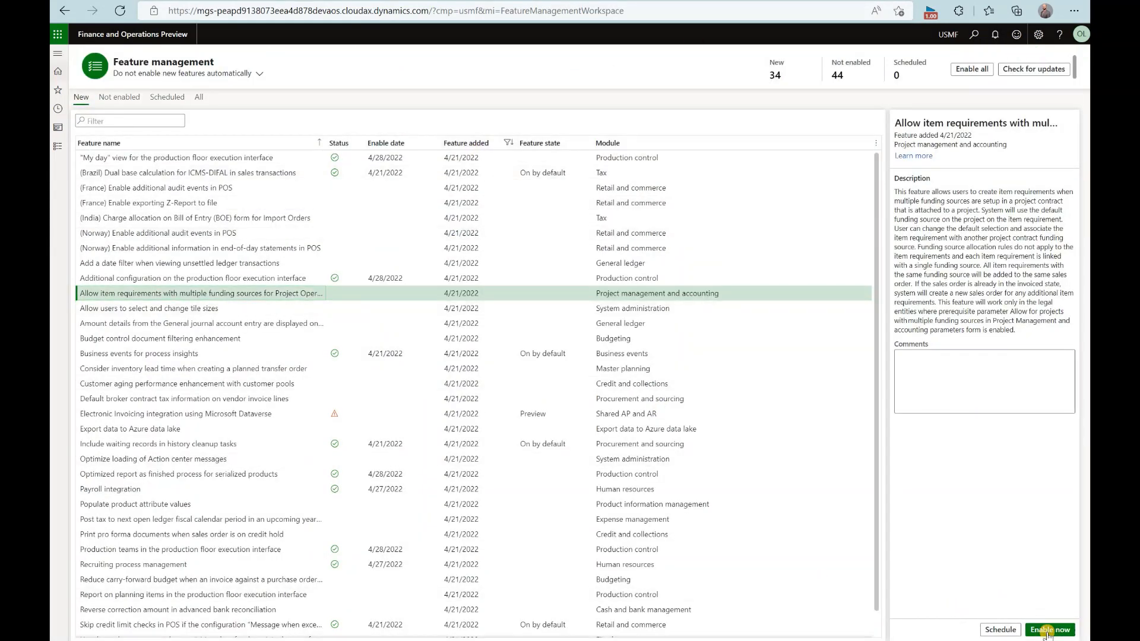
- Enable the 'Allow item requirements with multiple funding sources' feature now
click(1049, 630)
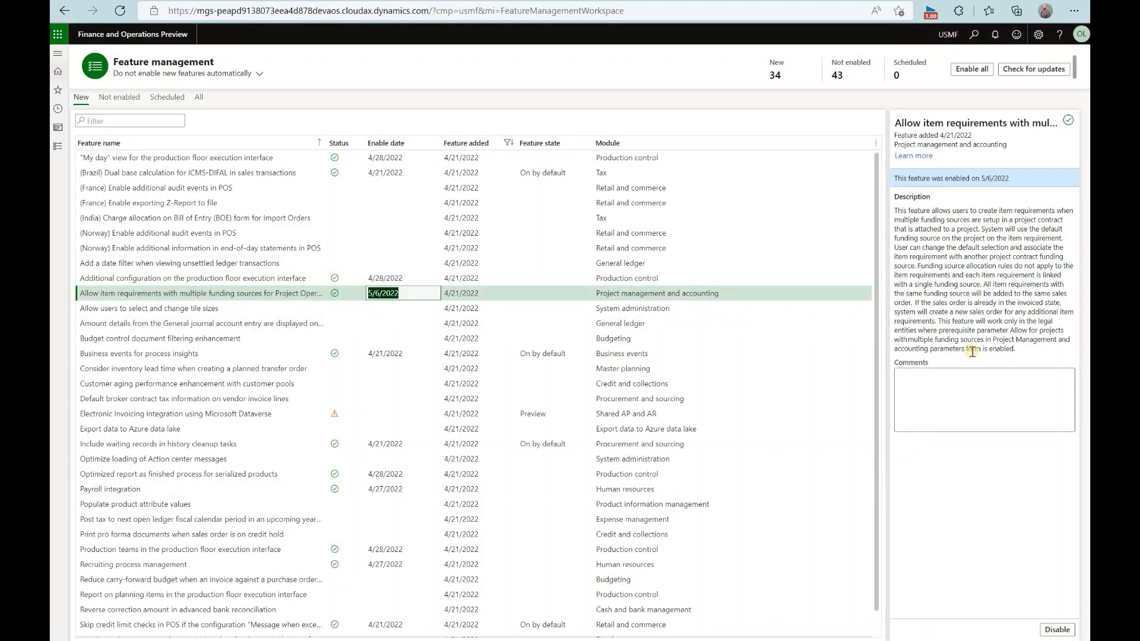
mouse_move(1023, 356)
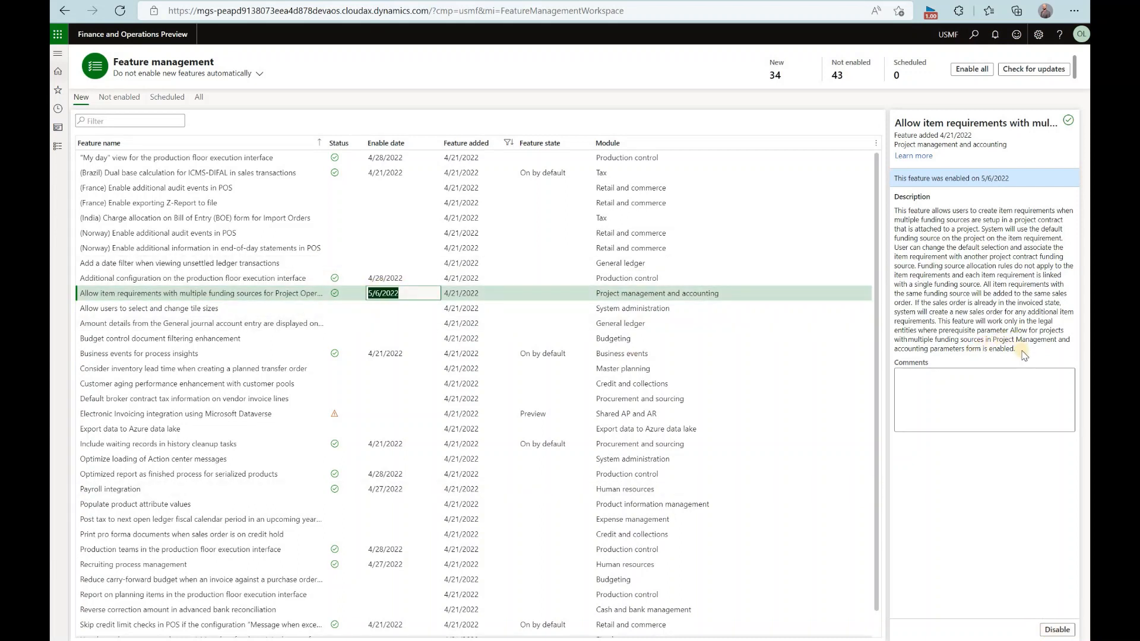
mouse_move(946, 344)
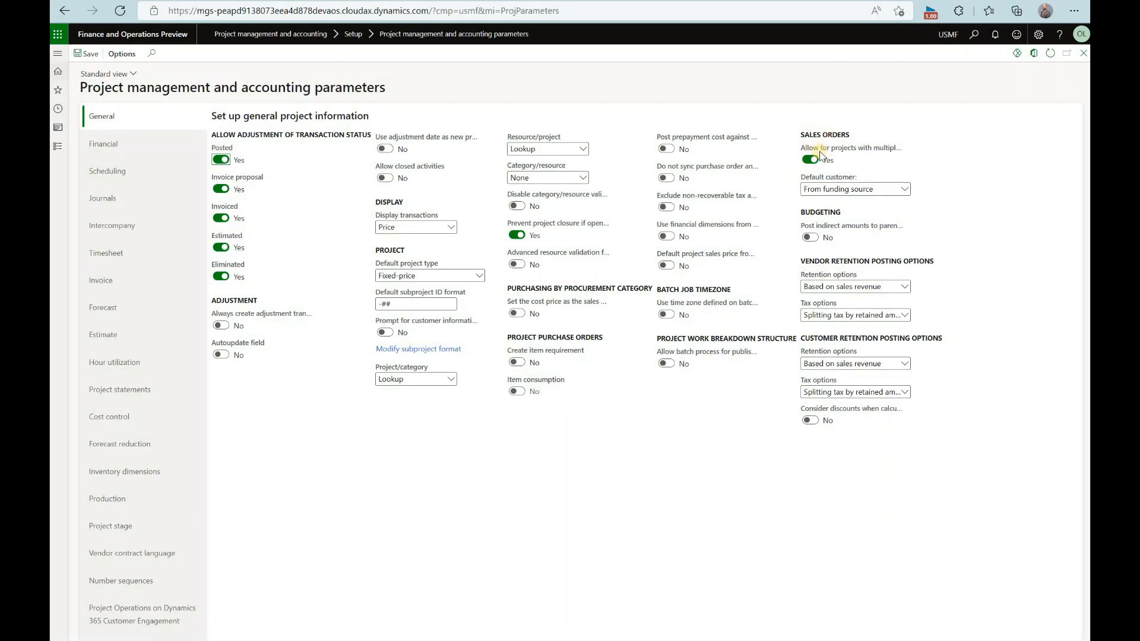
mouse_move(819, 148)
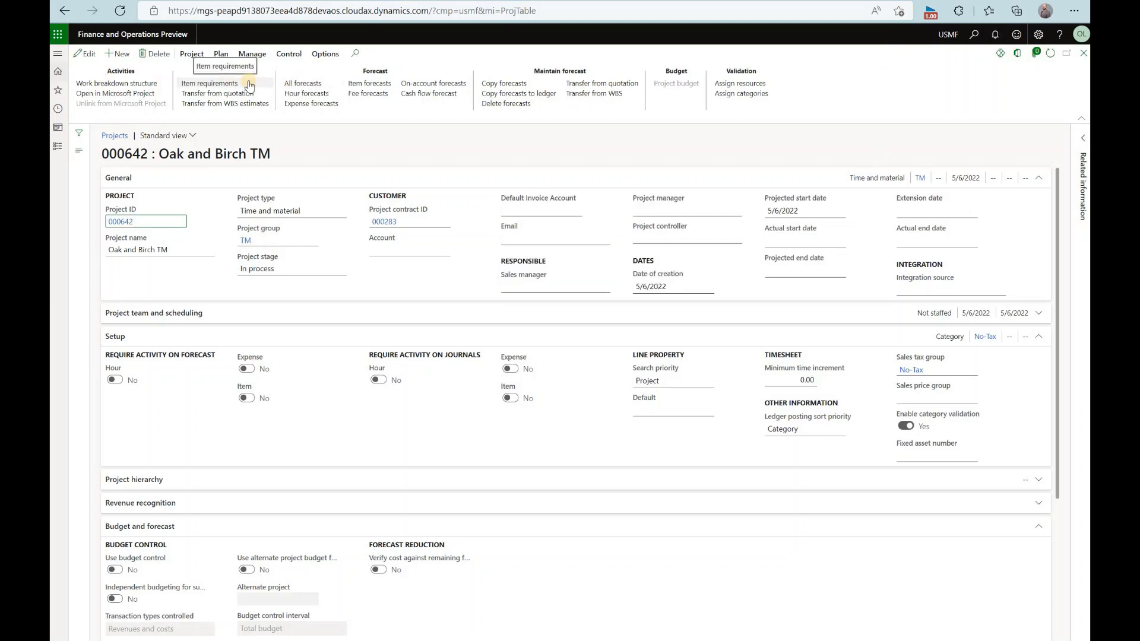
- Add a new item requirement line under project 000642's Item requirements
click(209, 83)
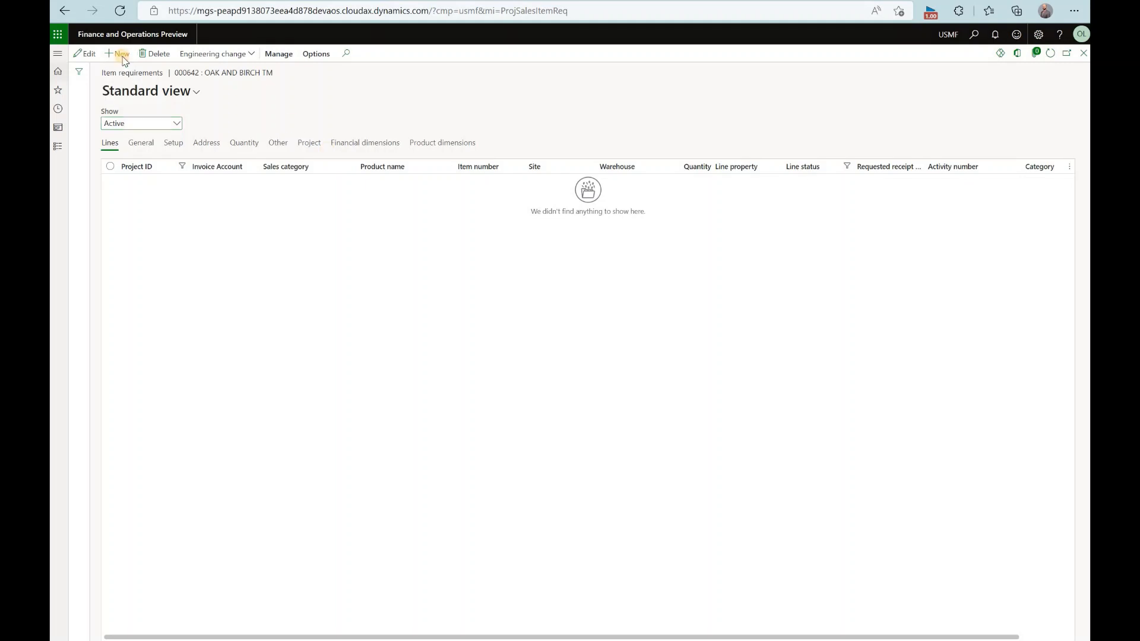
click(119, 53)
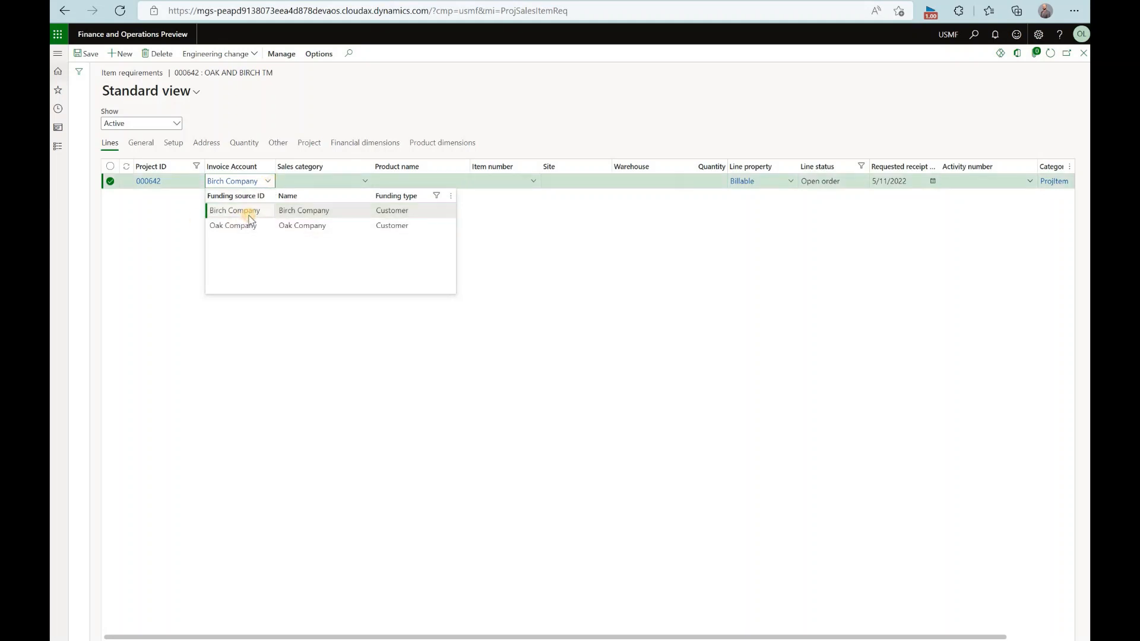
- Bill the line to Birch Company for 45 Surface Pro 128 GB and adjust the receipt date
click(234, 210)
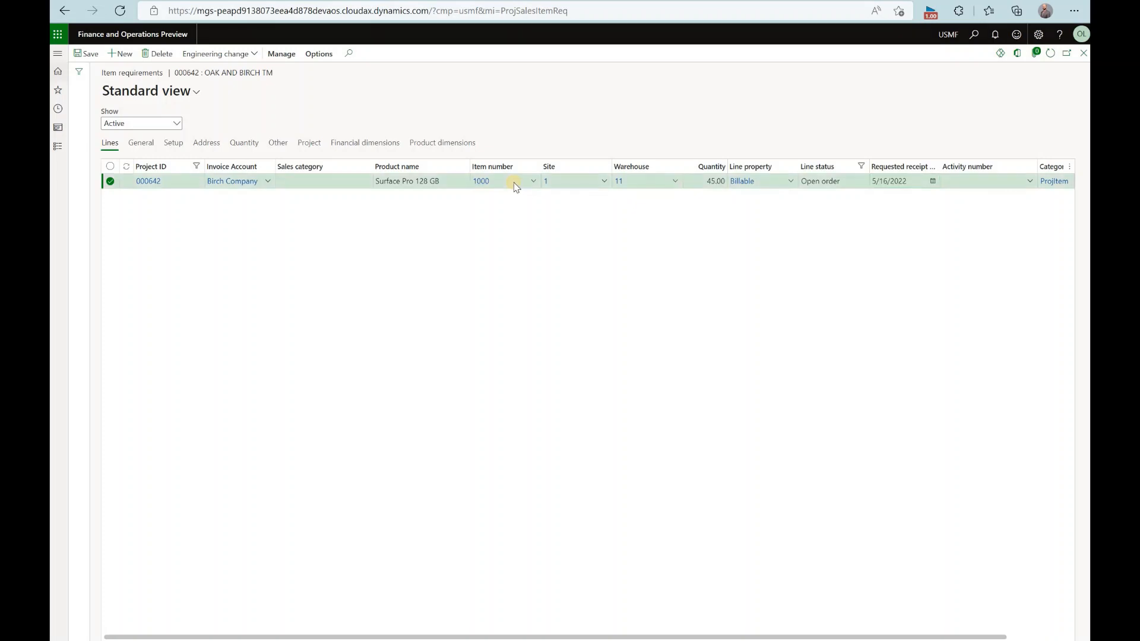
click(902, 181)
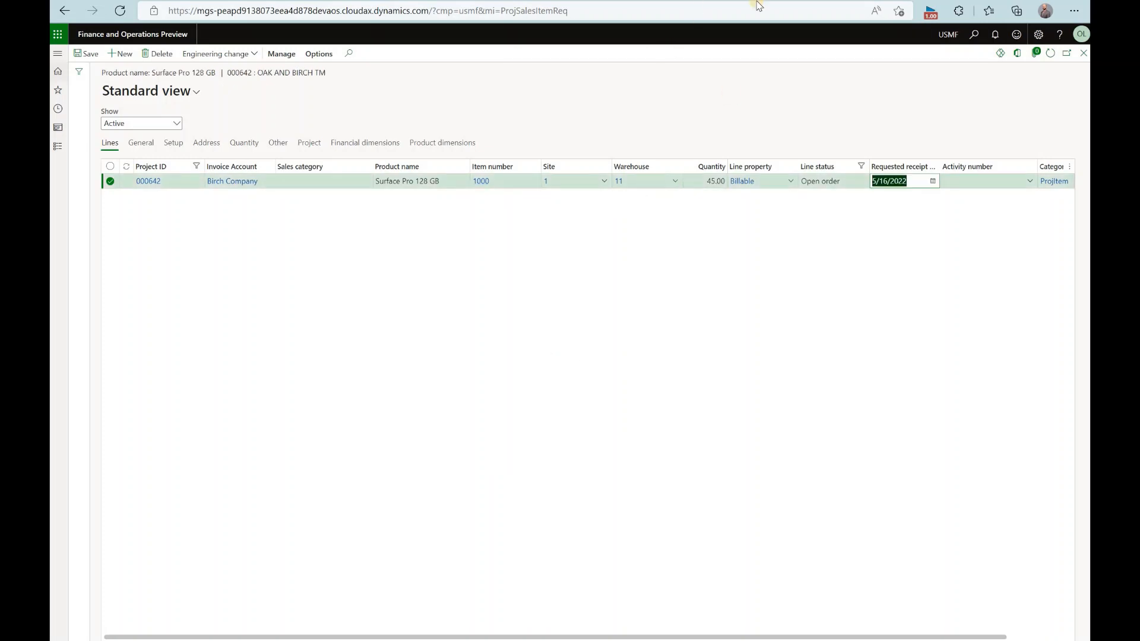